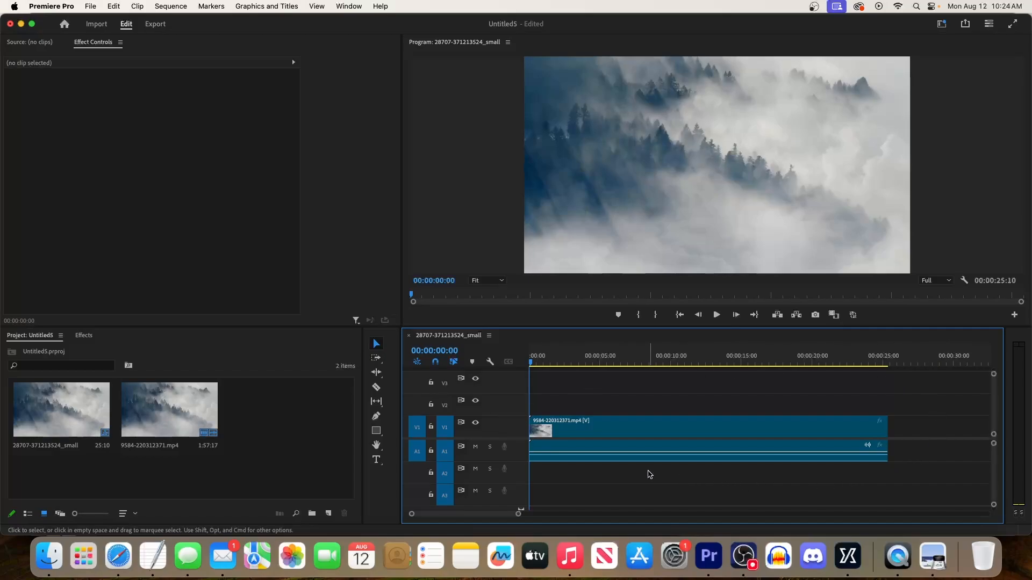
- Place a new text box on the forest video frame and begin typing 'Adobe'
click(376, 459)
text(Adobe i)
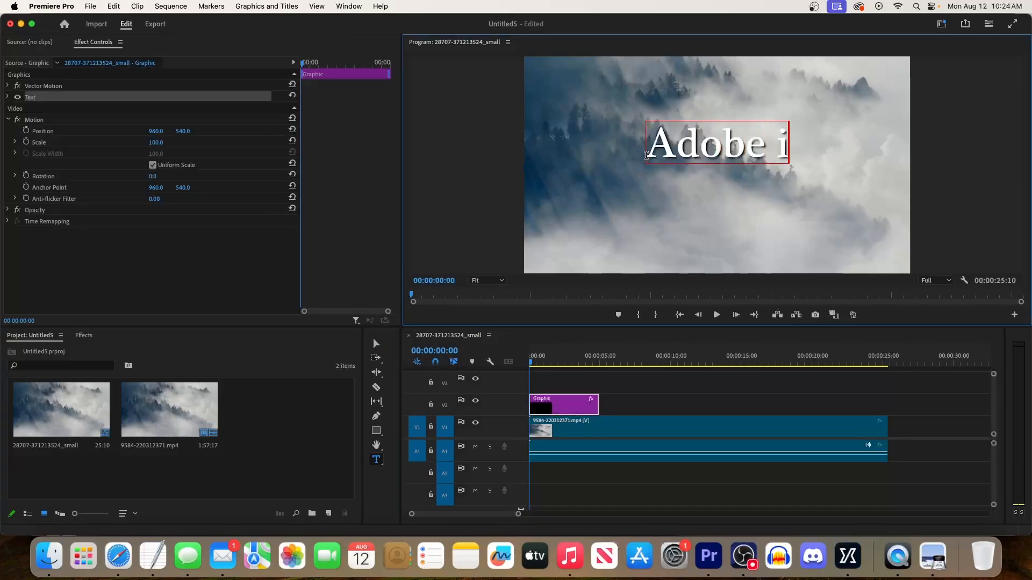
- Finish the title so it reads 'Adobe in a minute' in full
text(n a minute)
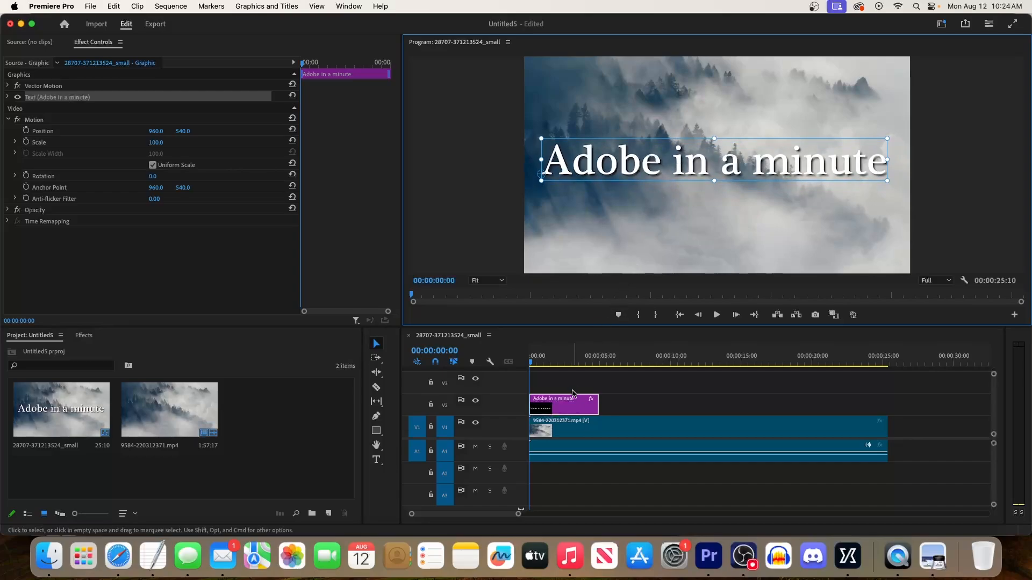
- Move the title clip to start near 00:05 and run to about 00:12
drag(563, 403, 636, 403)
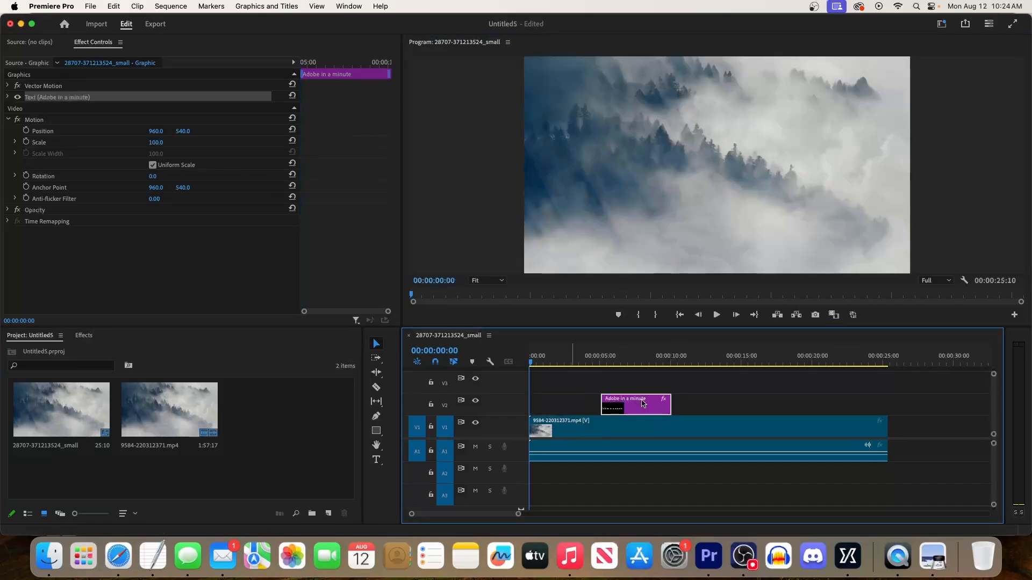
mouse_move(674, 403)
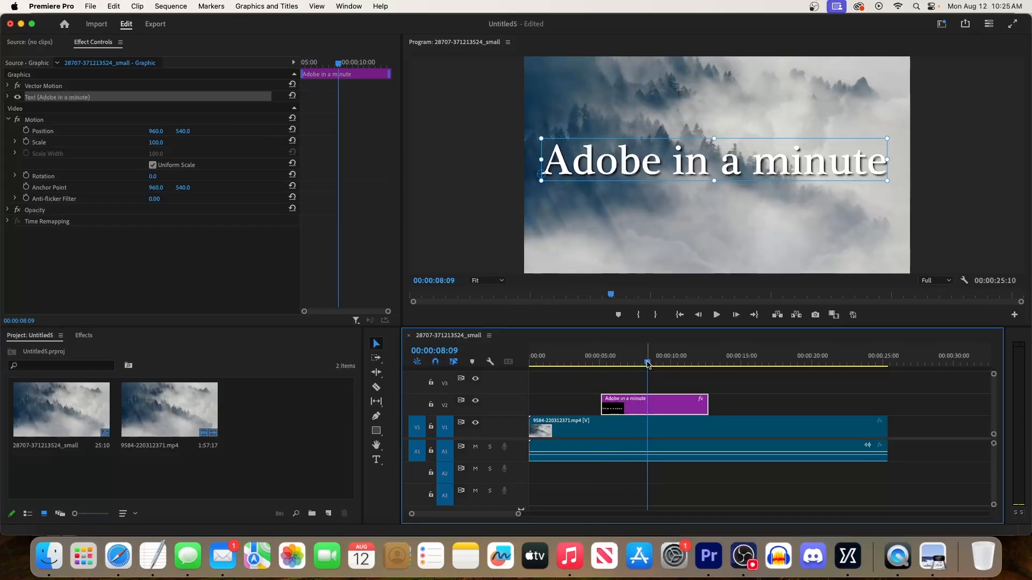
click(348, 6)
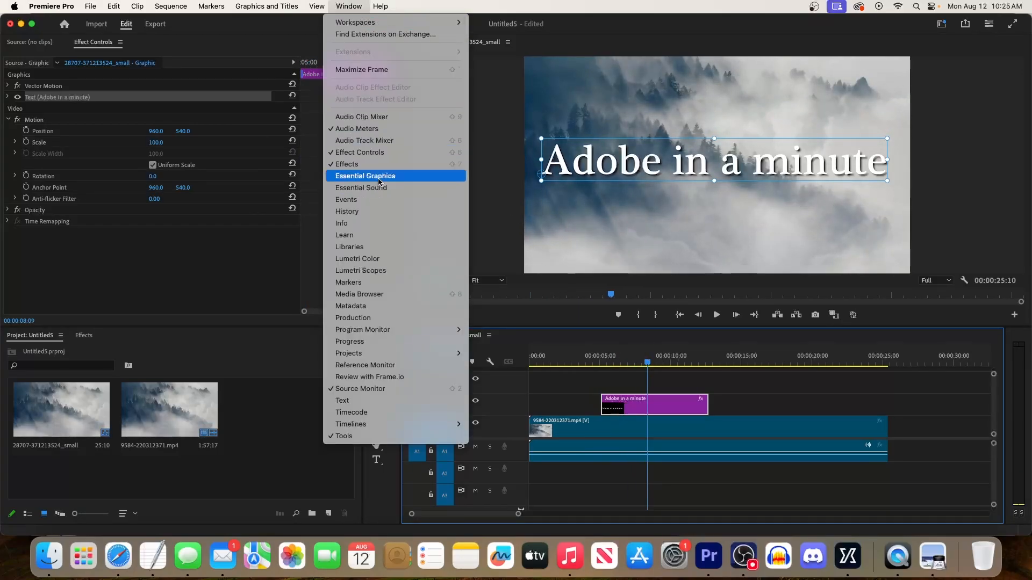
- In Essential Graphics, set the title font to Rockwell at size 196
click(365, 175)
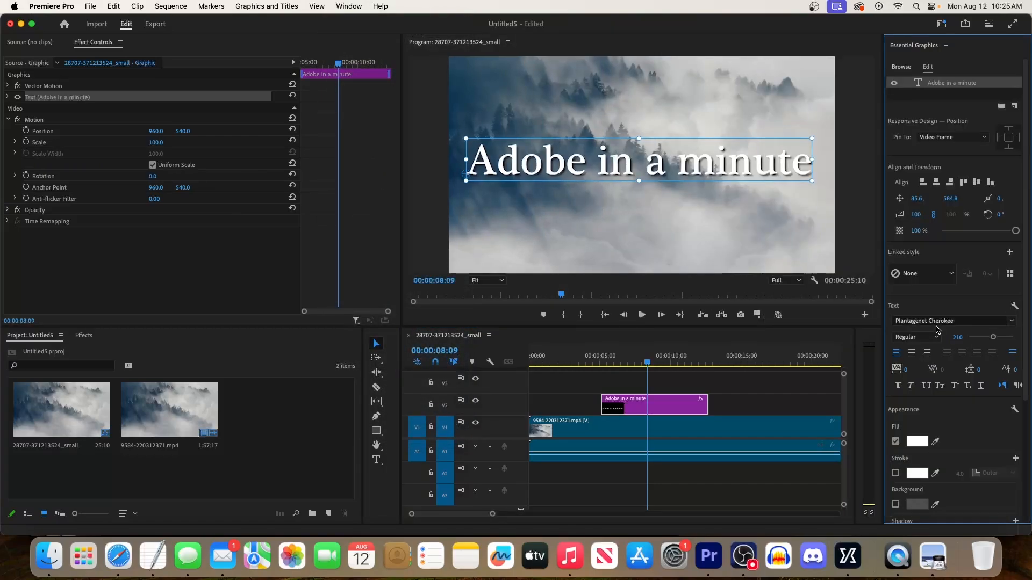
click(951, 321)
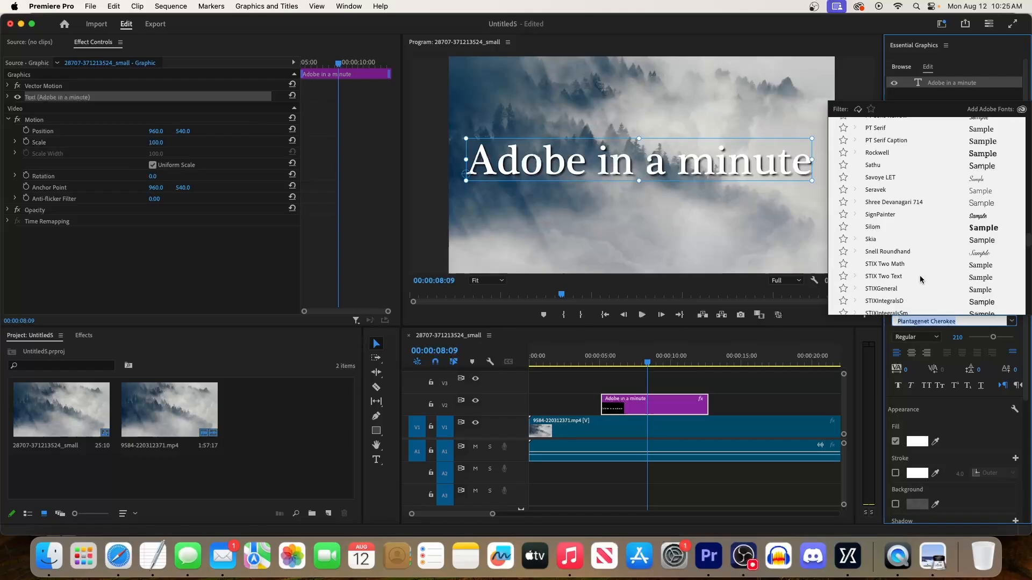
click(877, 152)
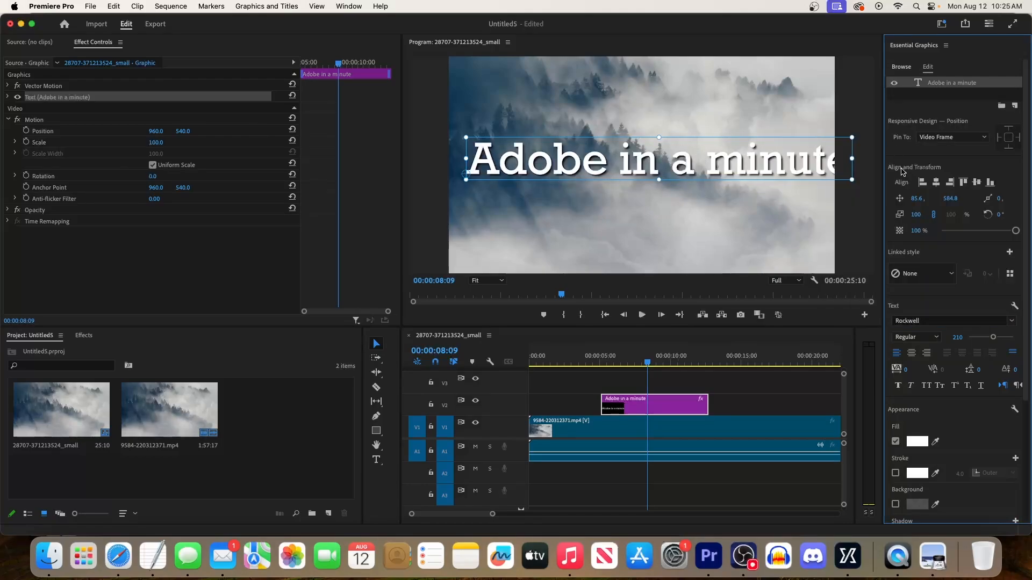
drag(997, 337, 989, 336)
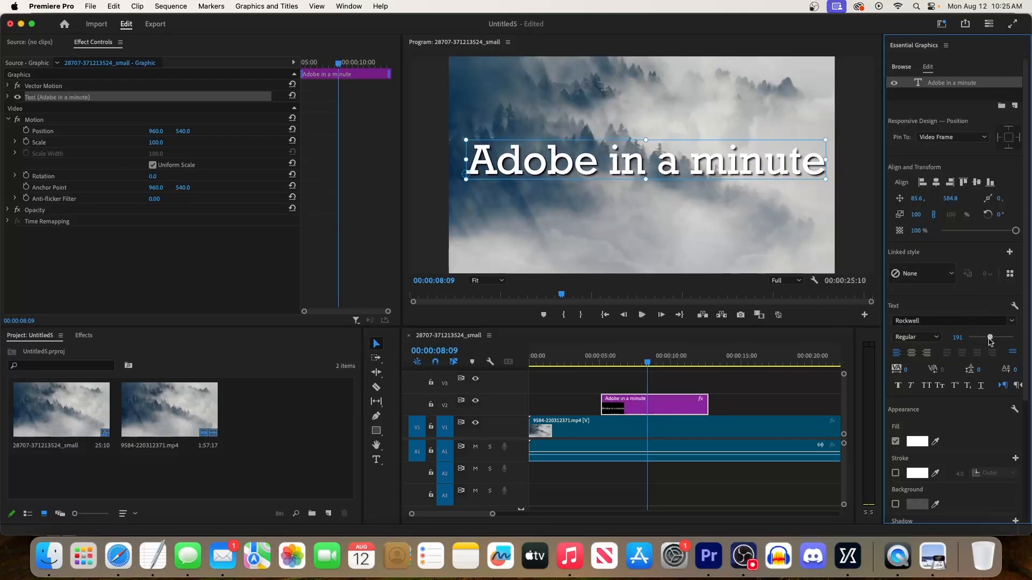
drag(988, 337, 992, 337)
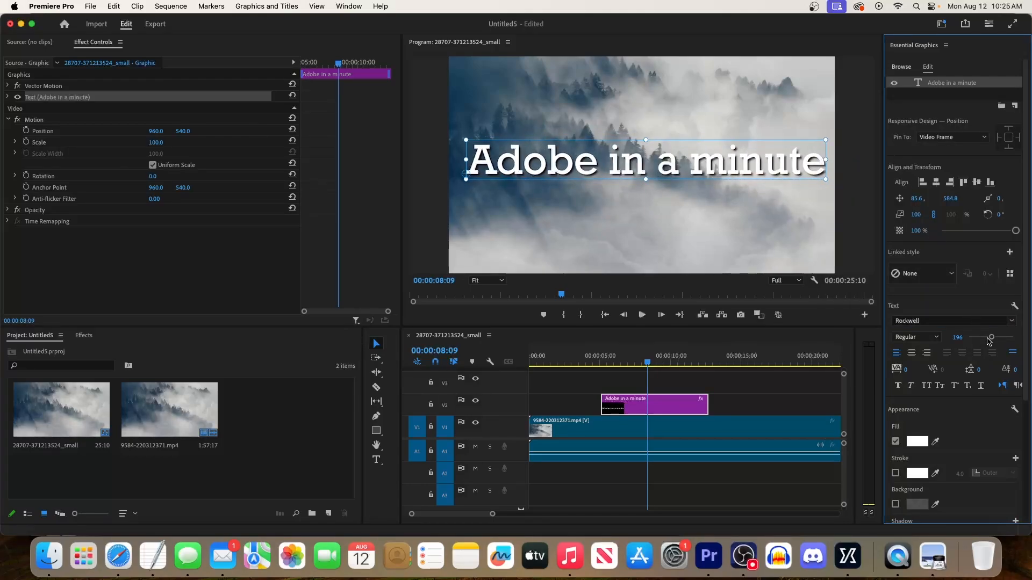
- Fill the title text with red and show the Effects library
click(917, 440)
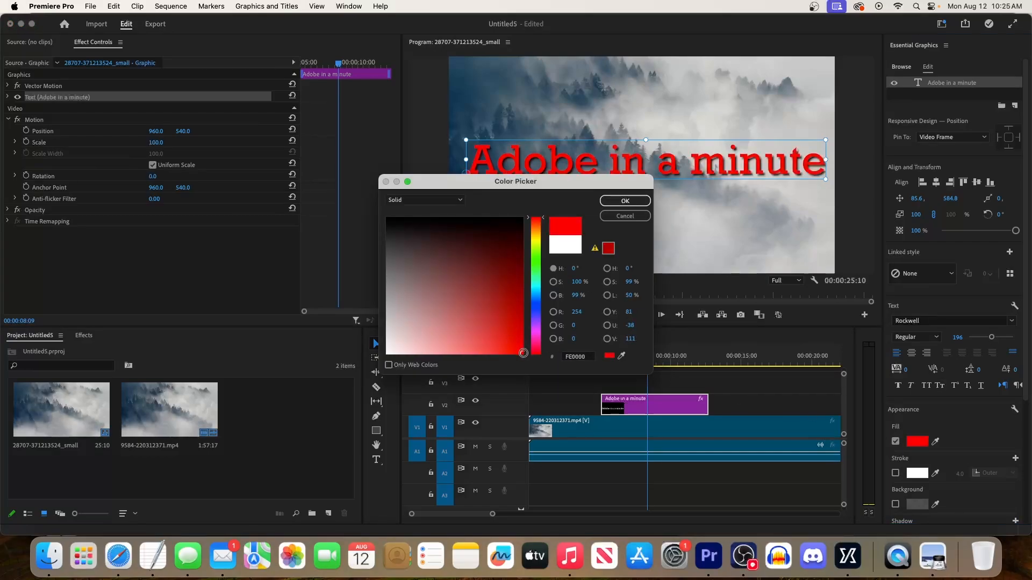
click(624, 201)
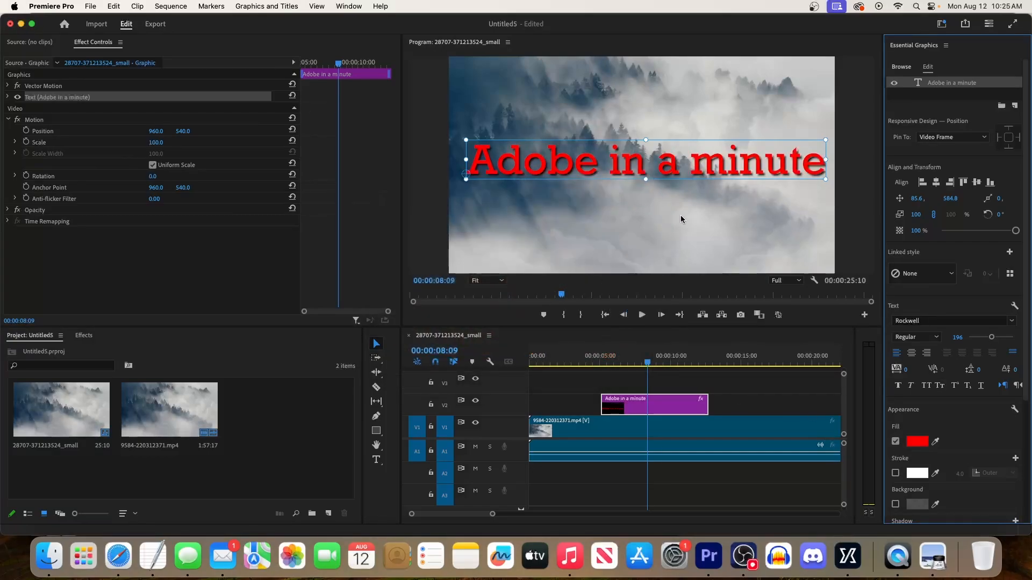
click(83, 335)
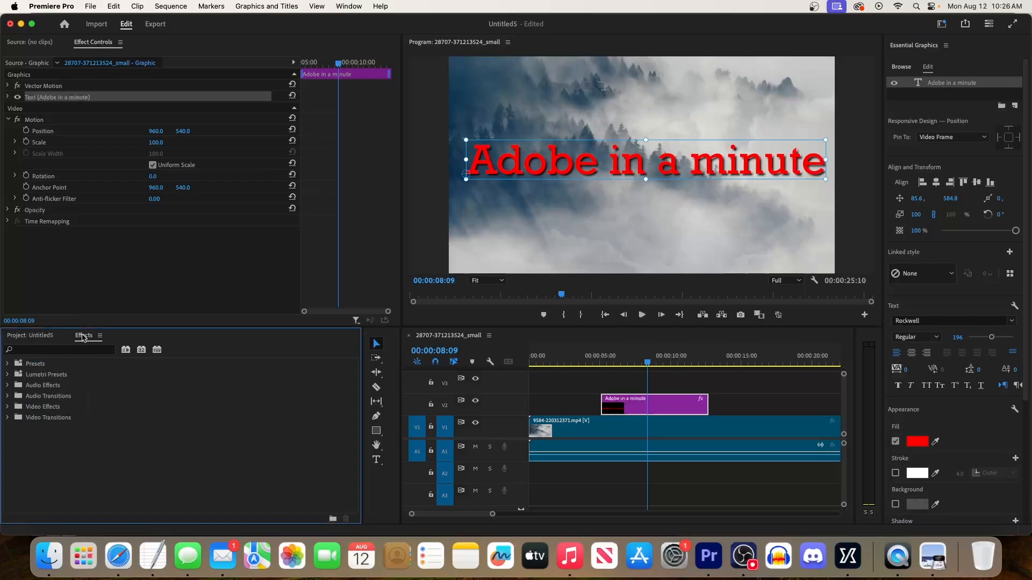
- Search for 'cross dissolve' and apply Cross Dissolve to the start of the title clip
click(59, 349)
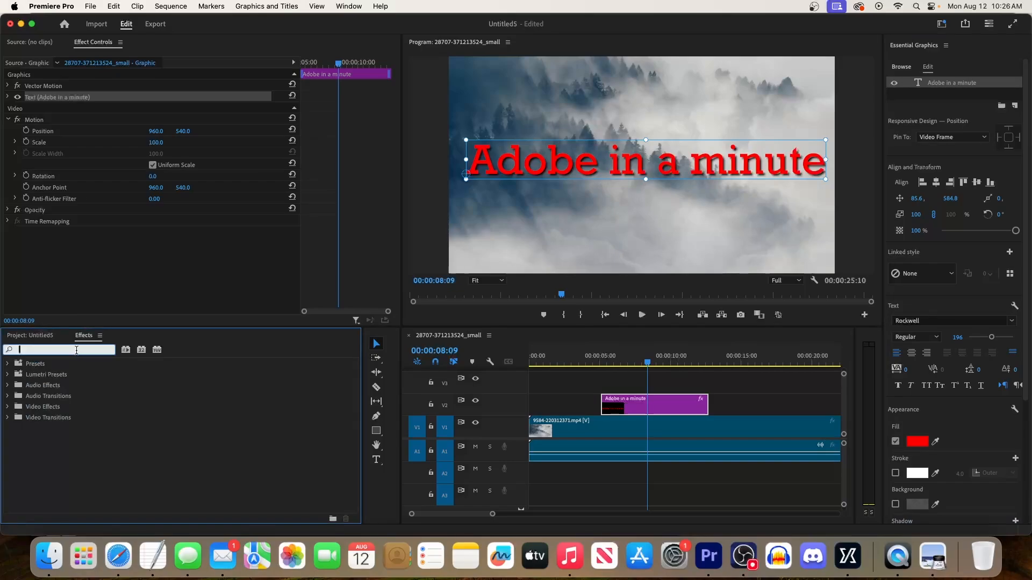
text(cross dissolve)
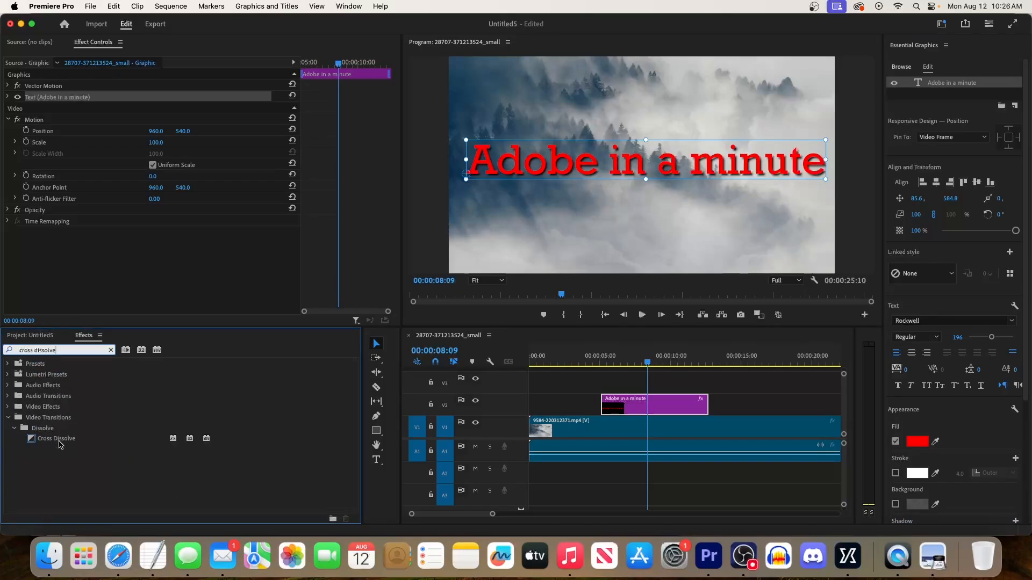
drag(56, 438, 608, 408)
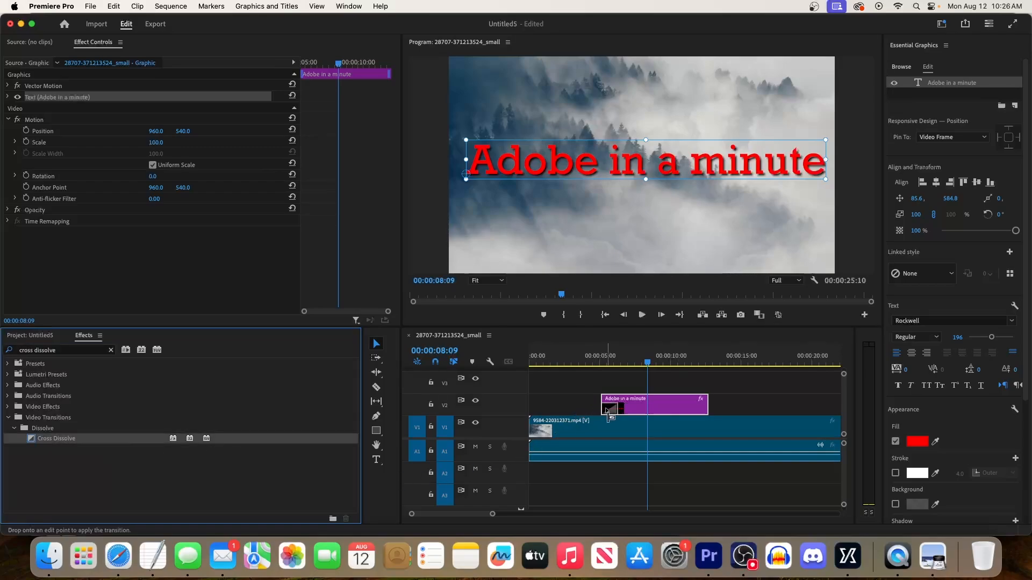